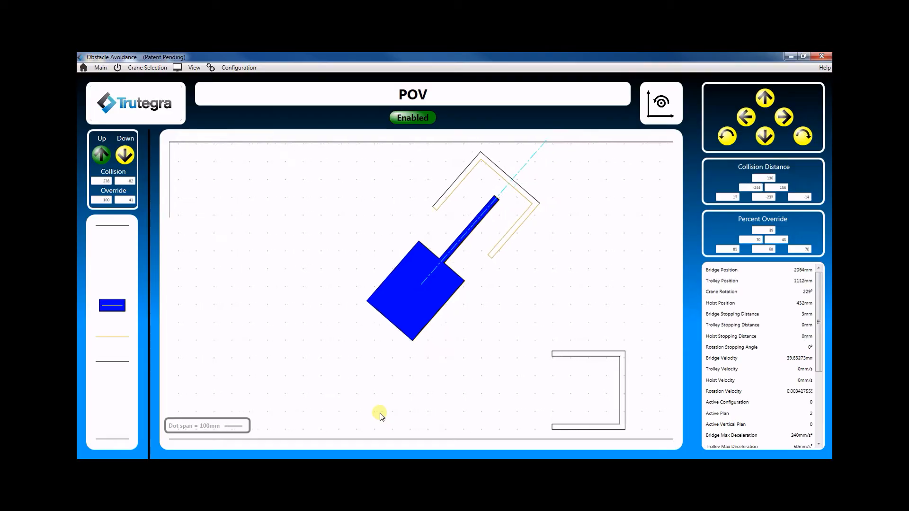
Step: Resume flight recorder playback of the crane session from 00:13:45
{"action": "left_click", "coordinate": [803, 137]}
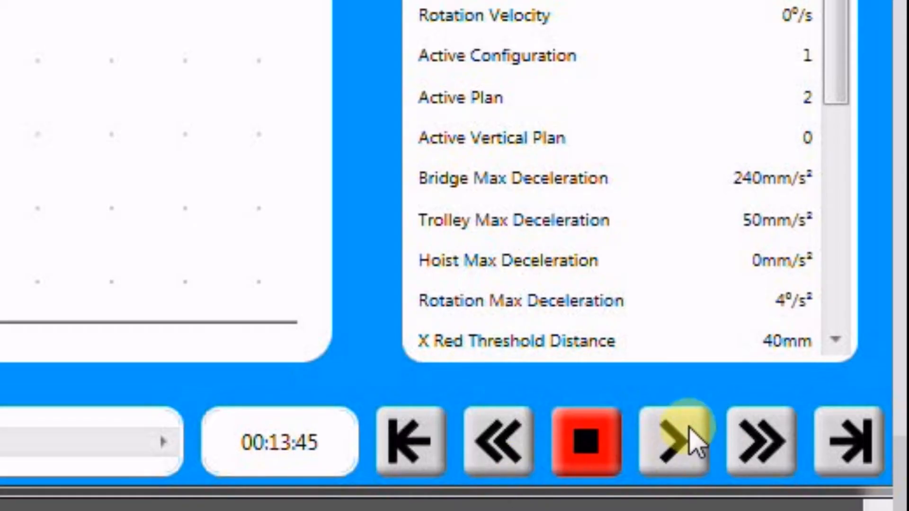
{"action": "left_click", "coordinate": [673, 442]}
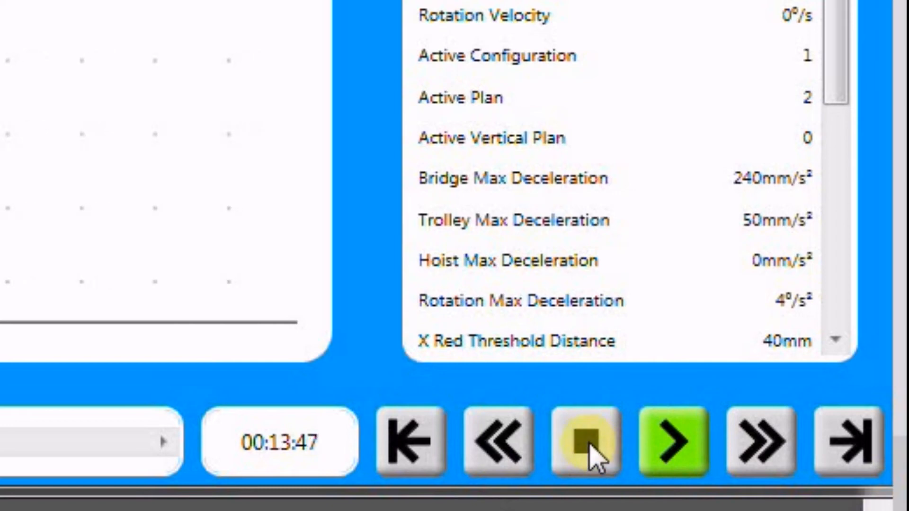